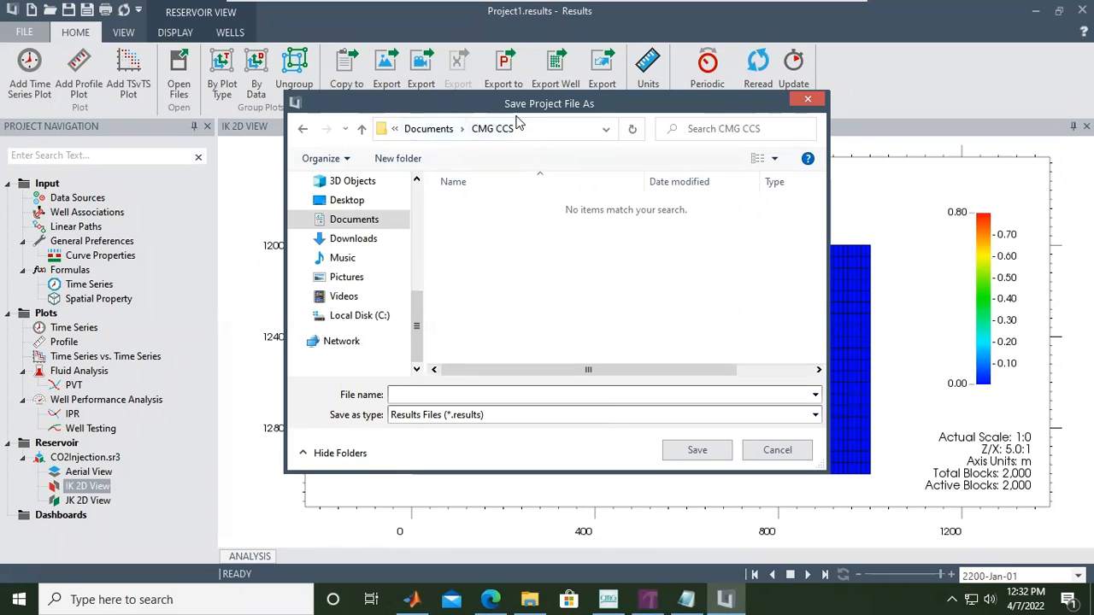
{"action": "mouse_move", "coordinate": [586, 116]}
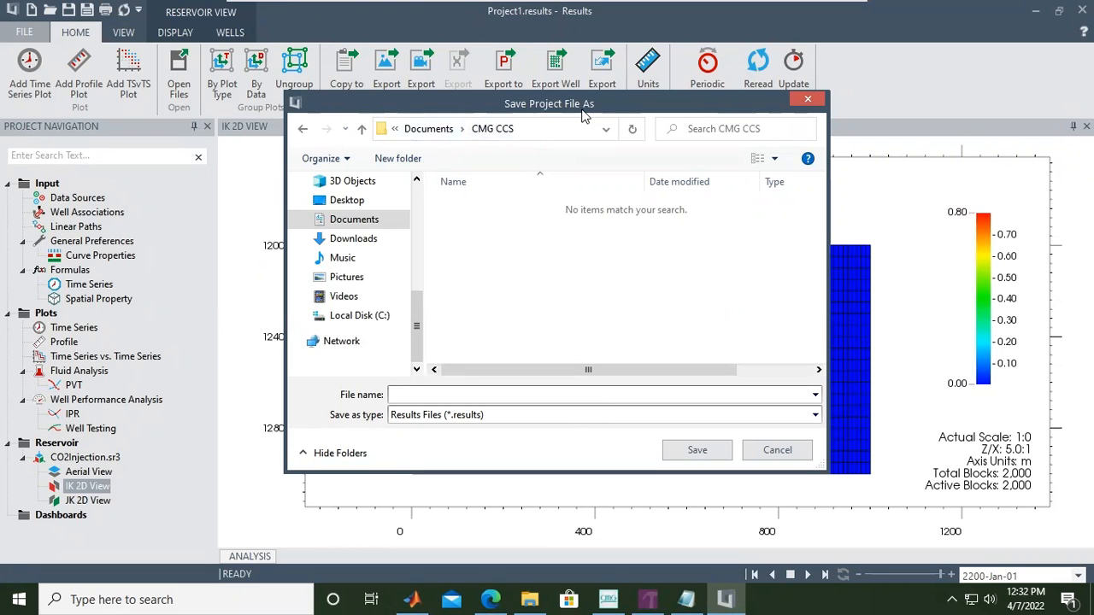
{"action": "mouse_move", "coordinate": [511, 280]}
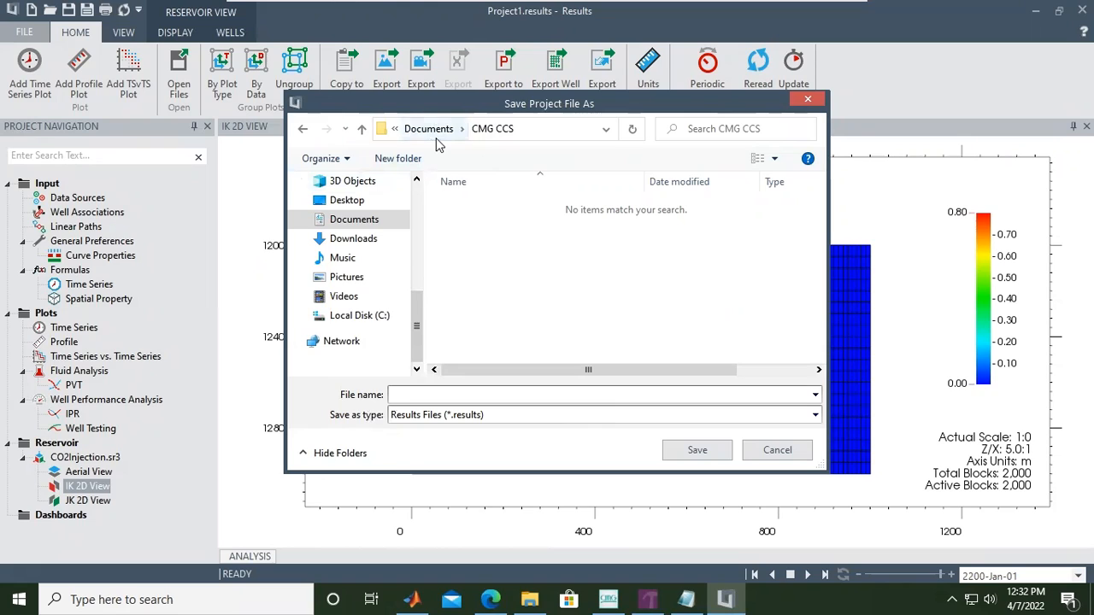
{"action": "mouse_move", "coordinate": [494, 128]}
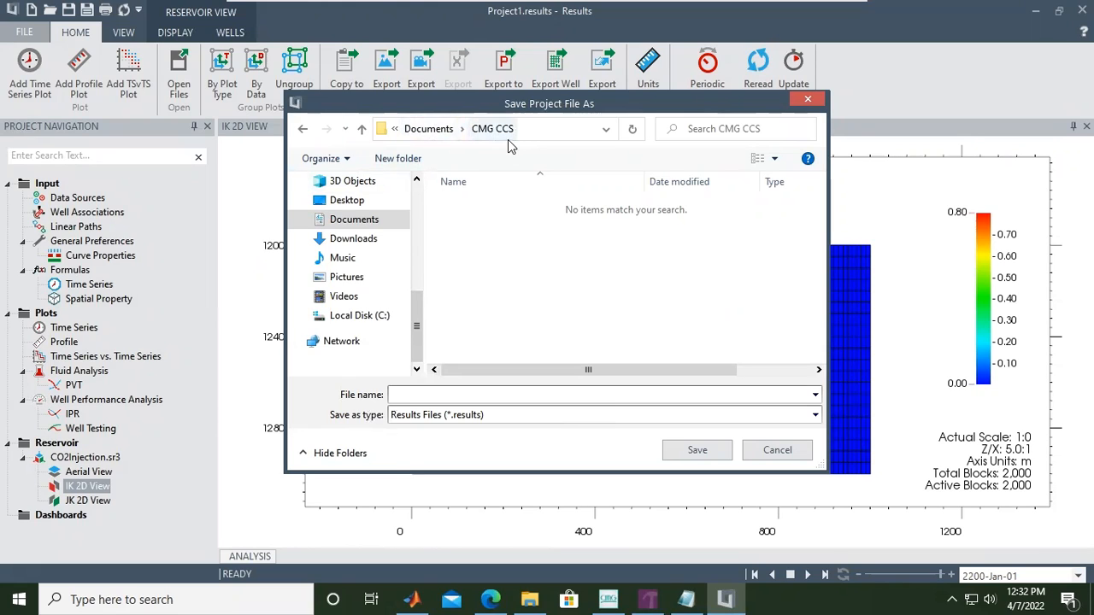
{"action": "mouse_move", "coordinate": [355, 429]}
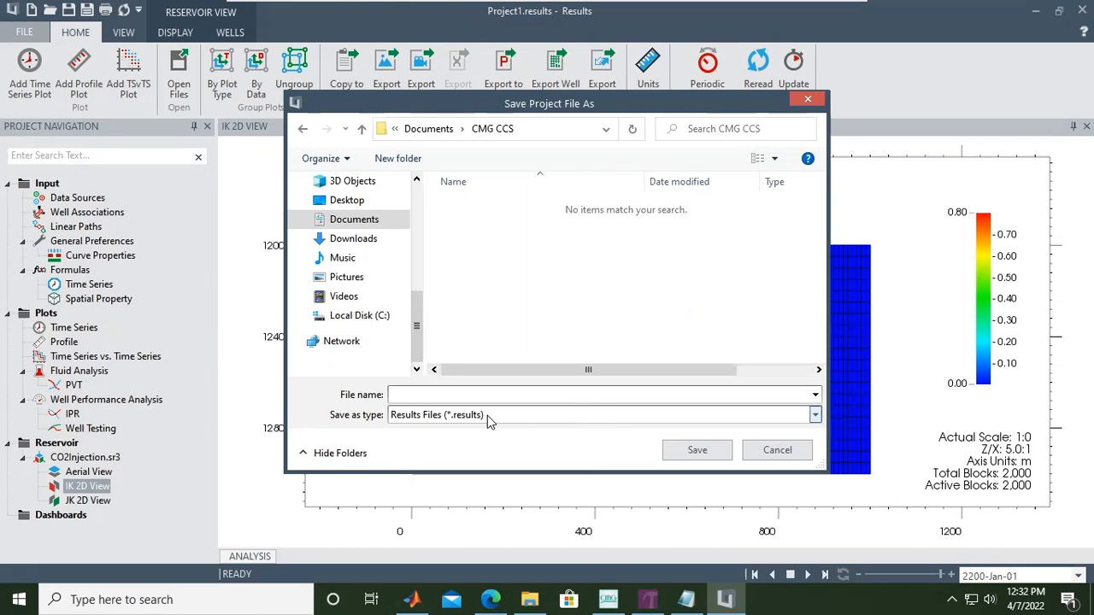
Step: Drag the Save Project File As dialog aside to uncover the gas saturation plot
{"action": "left_click_drag", "start_coordinate": [548, 103], "coordinate": [626, 197]}
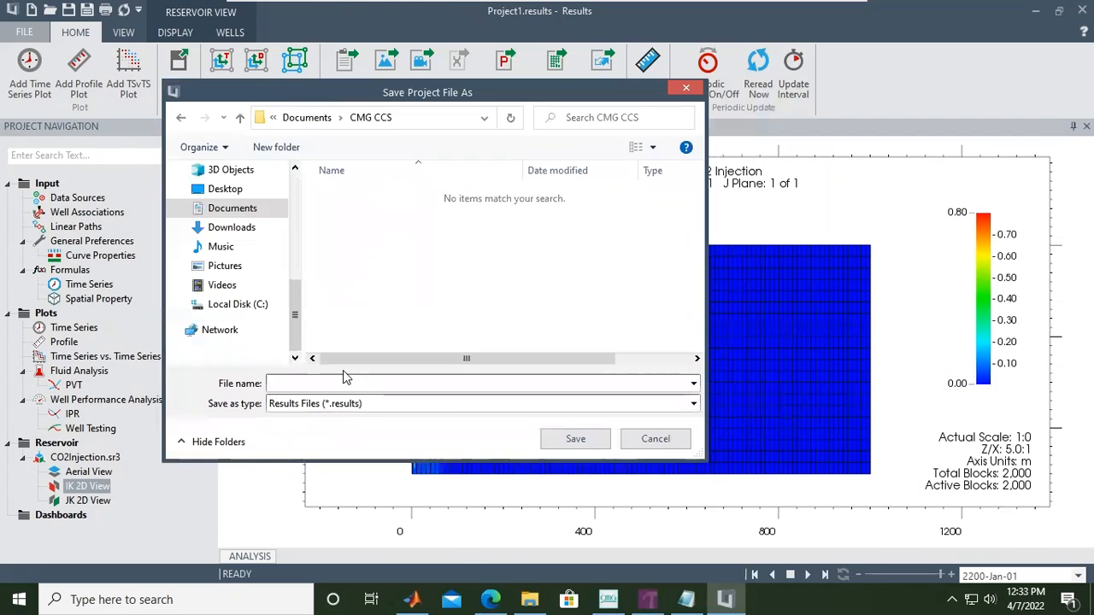
Step: Save the project as CO2_BASE in the Documents/CMG CCS folder
{"action": "type", "text": "C"}
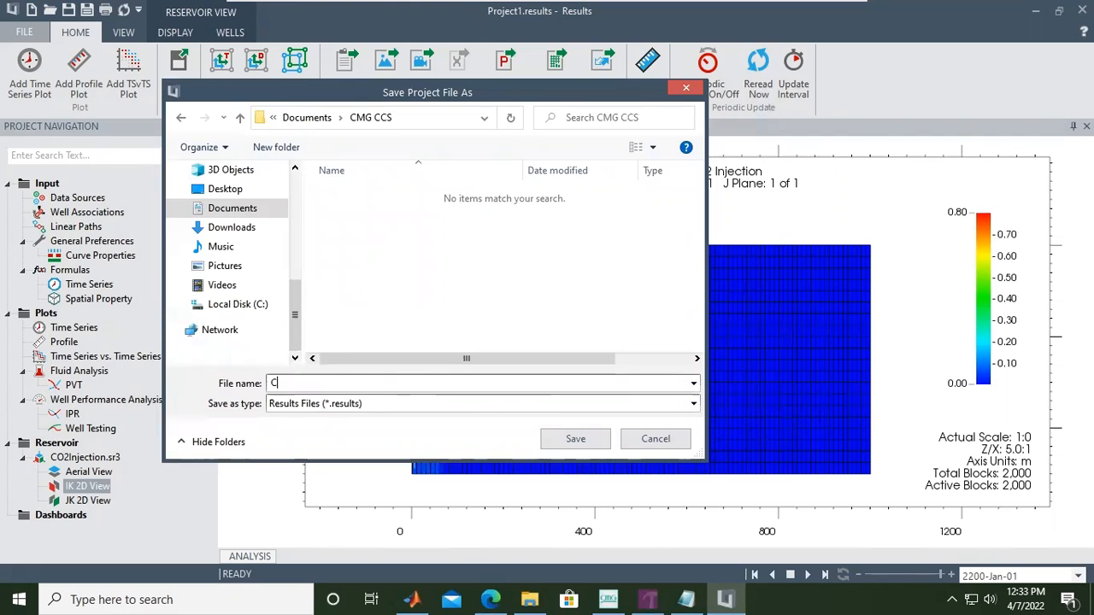
{"action": "type", "text": "O2_BASE"}
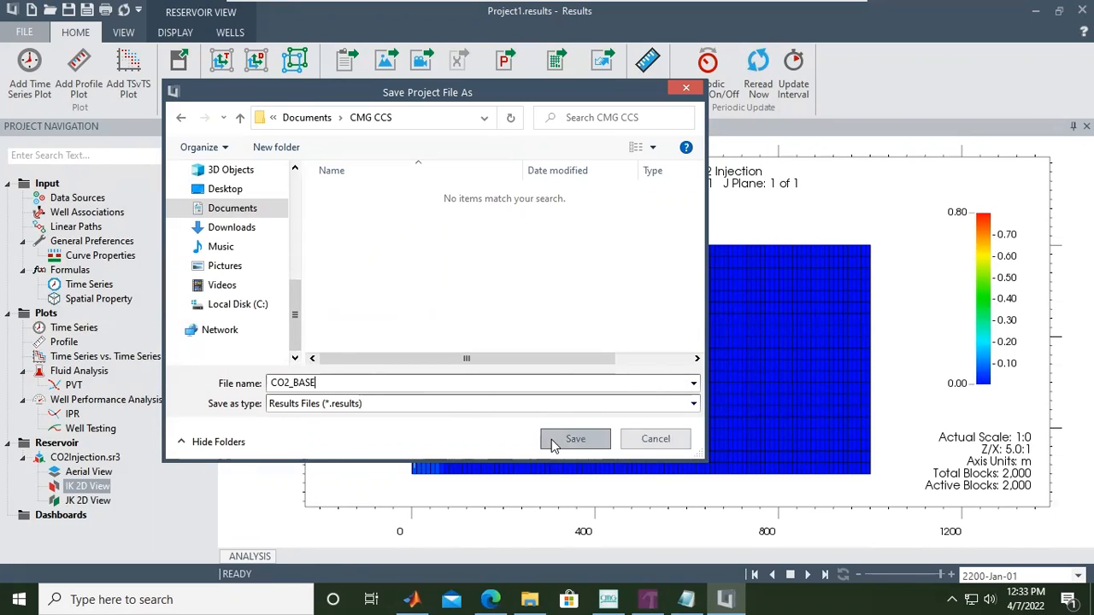
{"action": "left_click", "coordinate": [575, 438]}
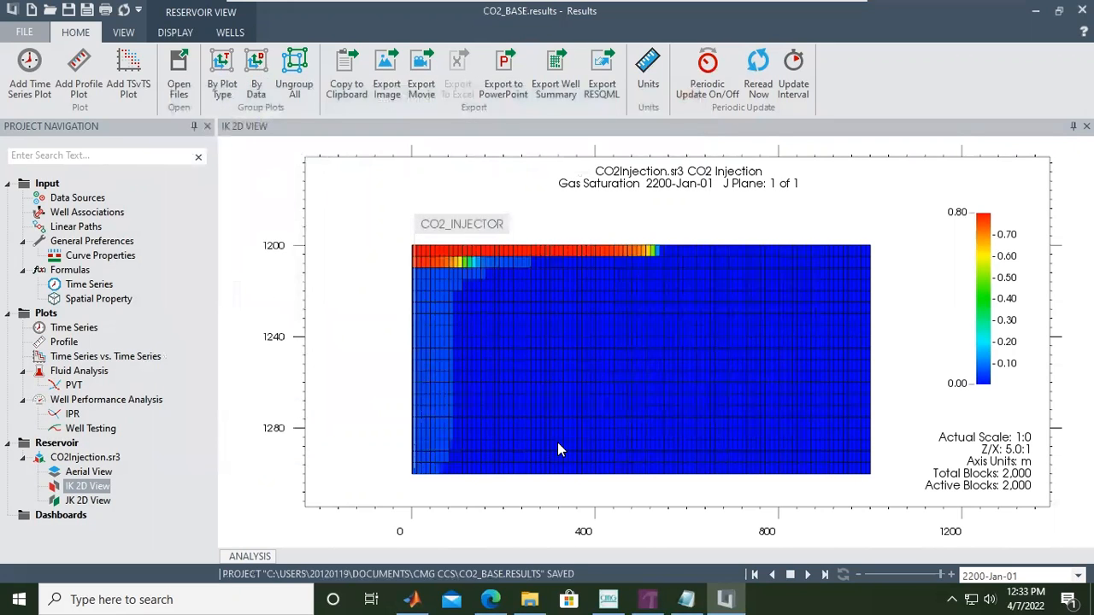